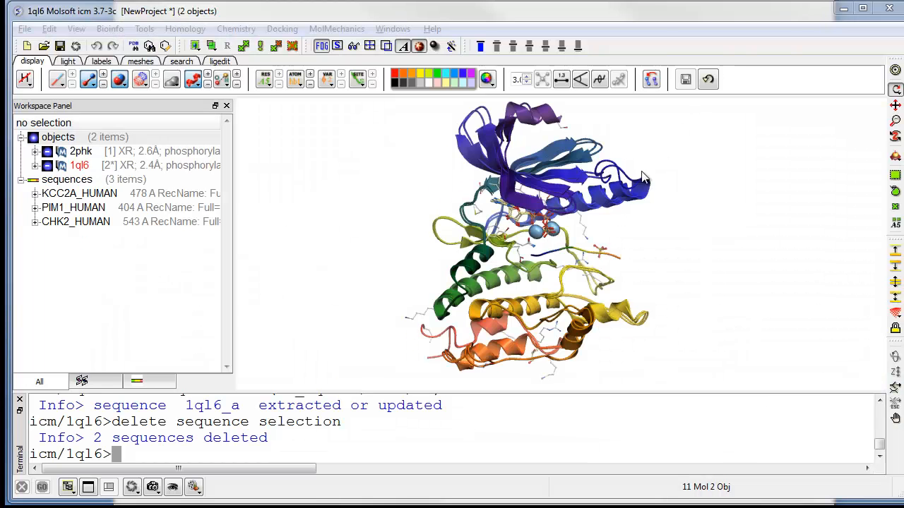
pyautogui.moveTo(610, 205)
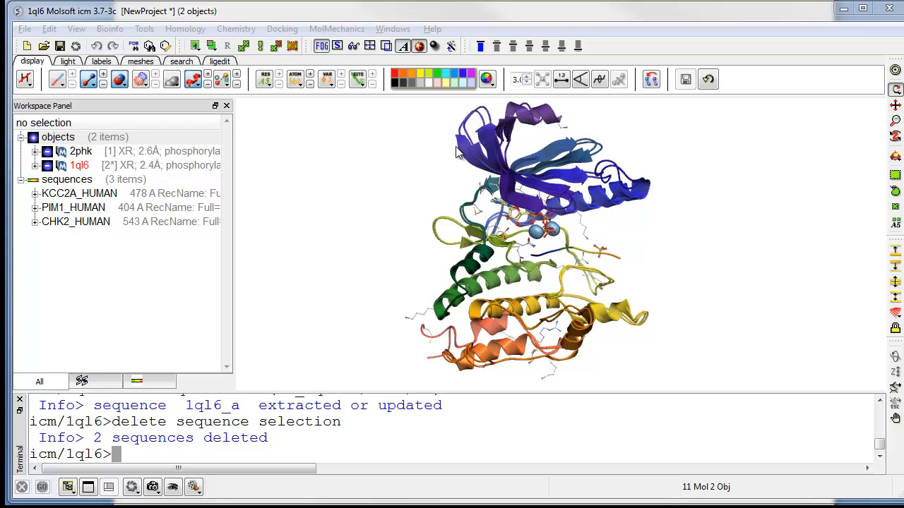
pyautogui.moveTo(74, 165)
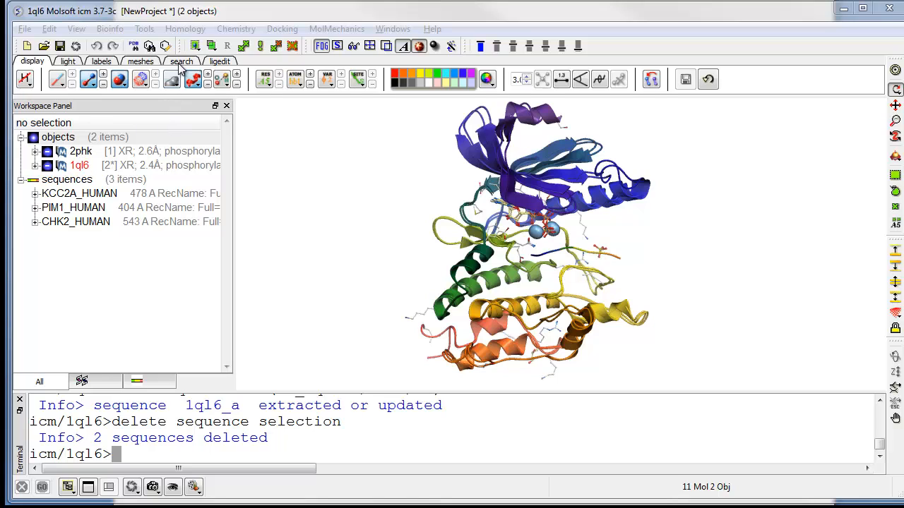
# - Show the PDB search options, then briefly open and dismiss the File menu
pyautogui.click(182, 61)
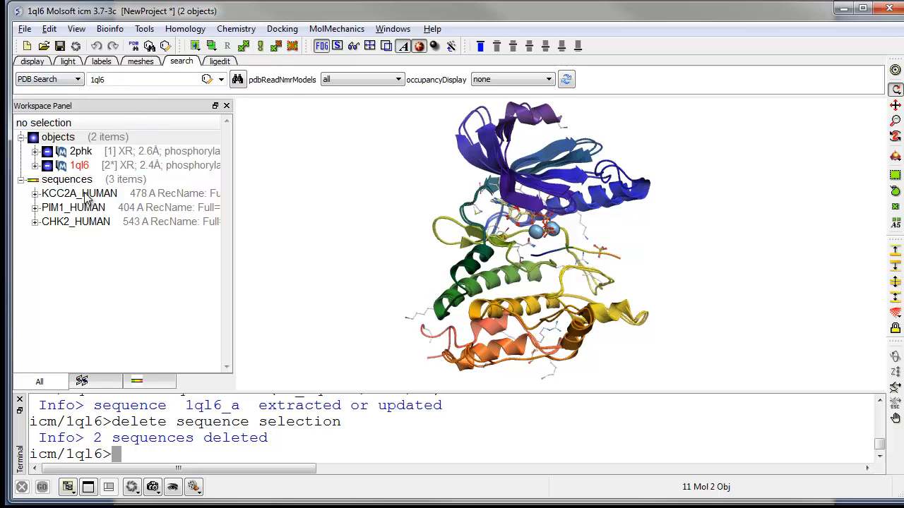
pyautogui.moveTo(88, 230)
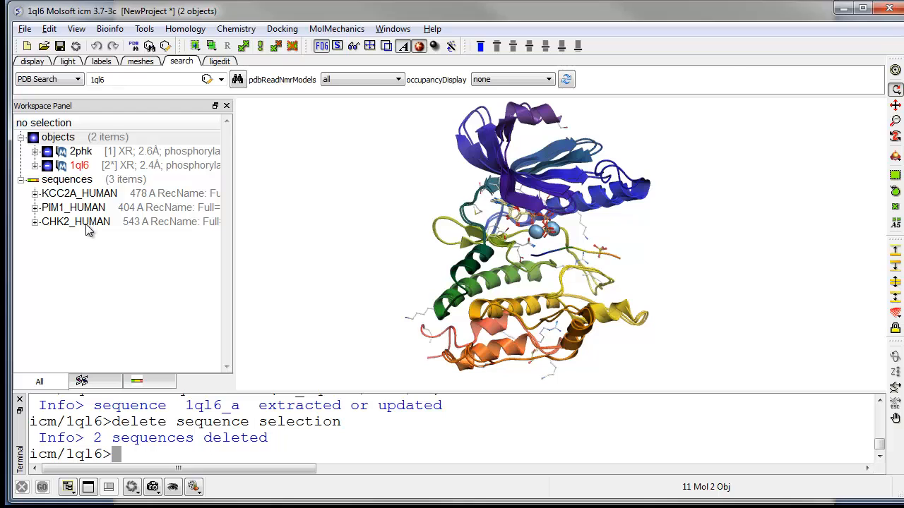
pyautogui.click(24, 28)
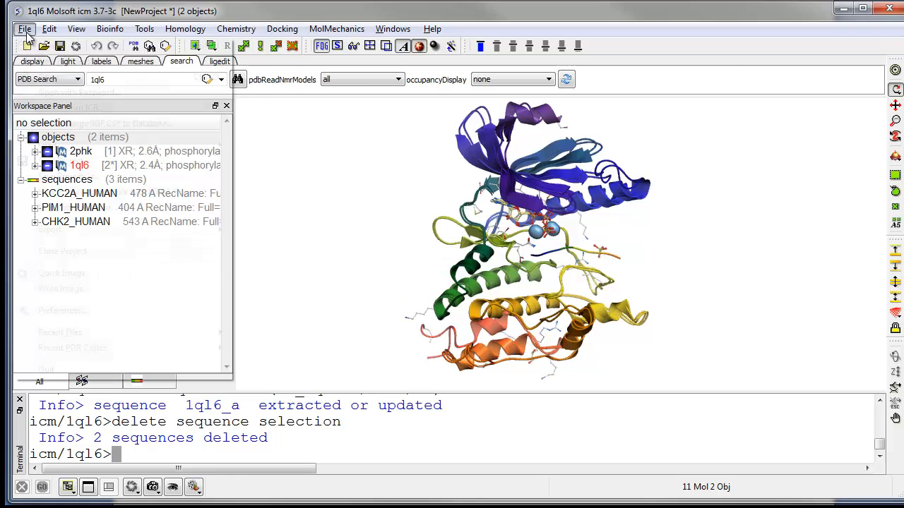
pyautogui.click(24, 29)
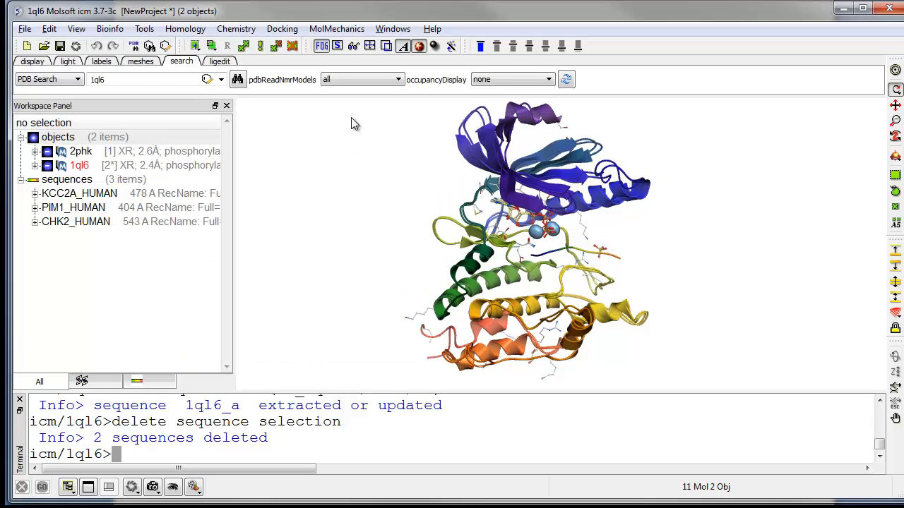
pyautogui.moveTo(132, 207)
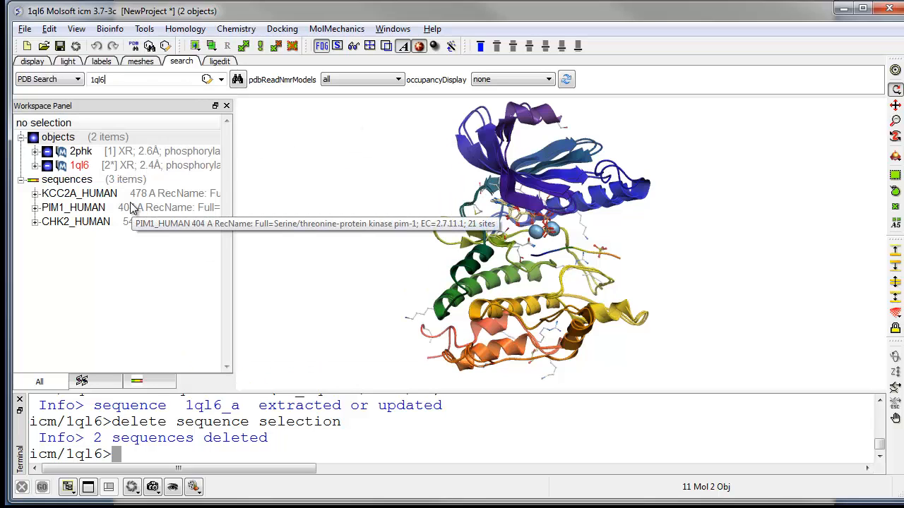
pyautogui.moveTo(79, 193)
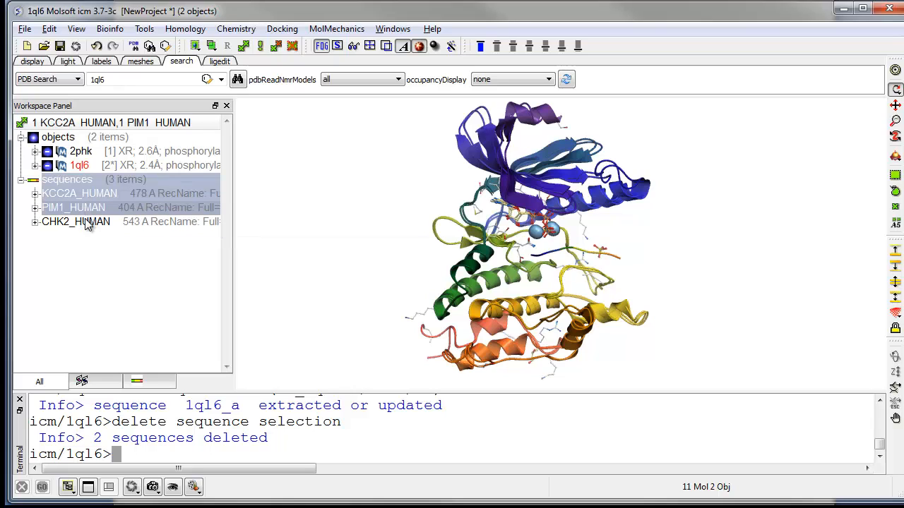
# - Select KCC2A_HUMAN, PIM1_HUMAN and CHK2_HUMAN together and bring up their context menu
pyautogui.click(75, 221)
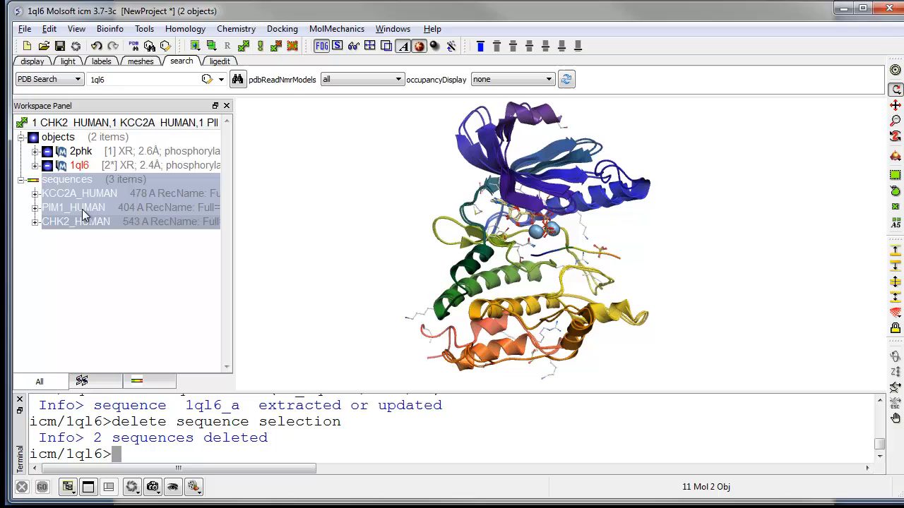
pyautogui.click(74, 206)
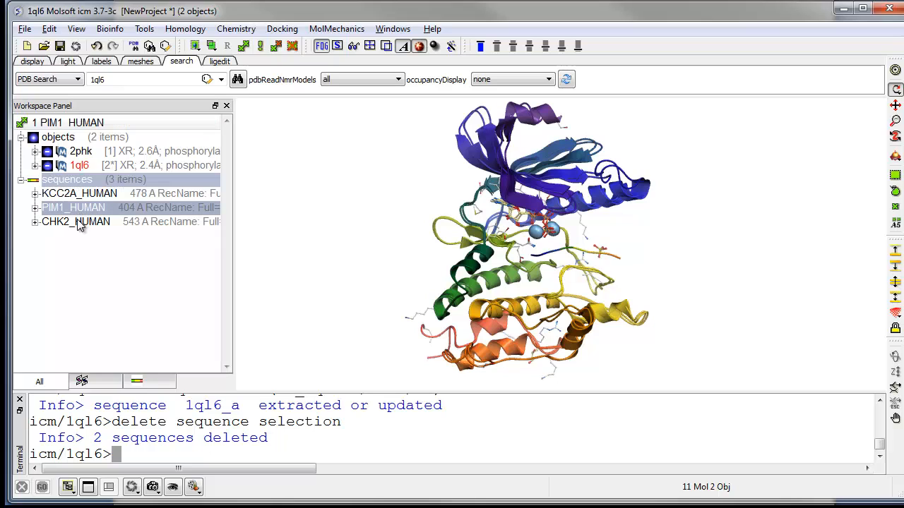
pyautogui.click(76, 221)
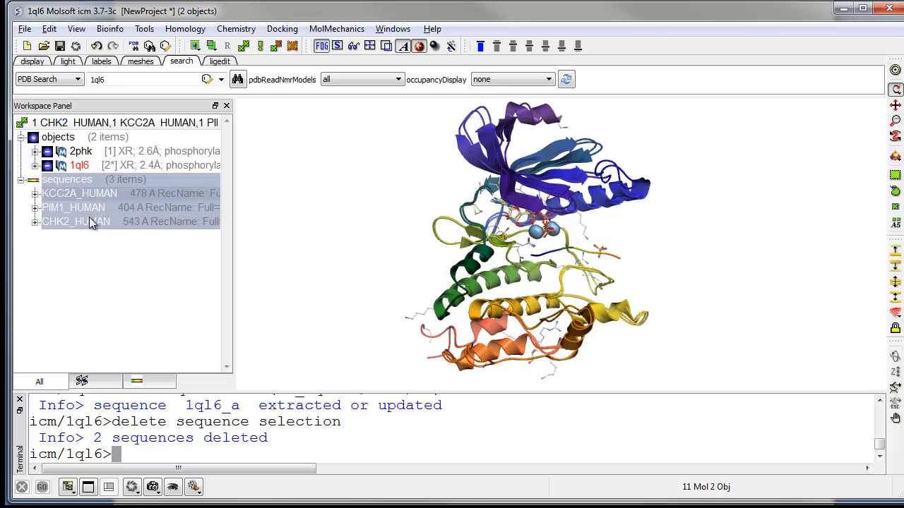
pyautogui.click(74, 207)
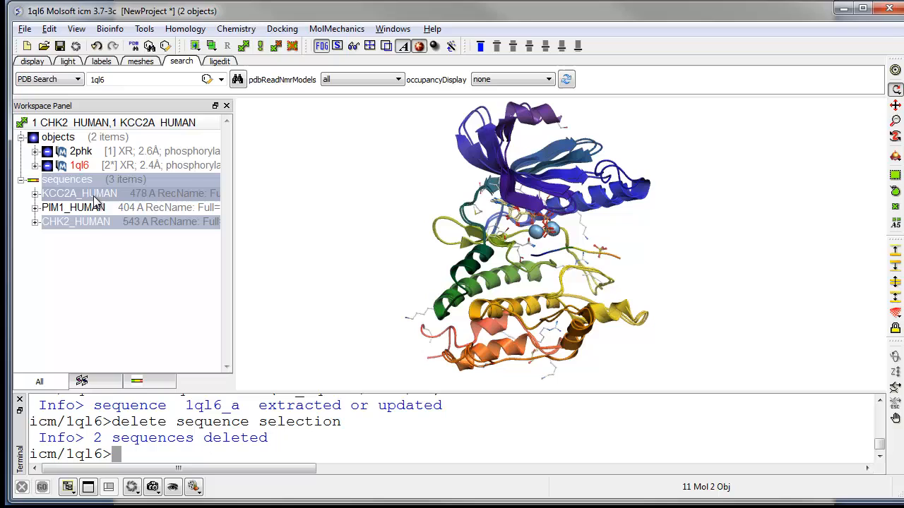
pyautogui.click(74, 207)
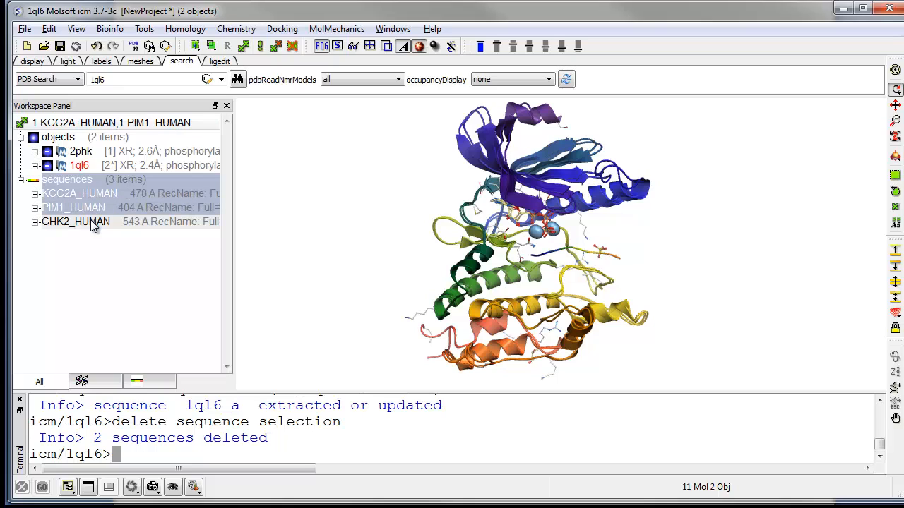
pyautogui.click(75, 221)
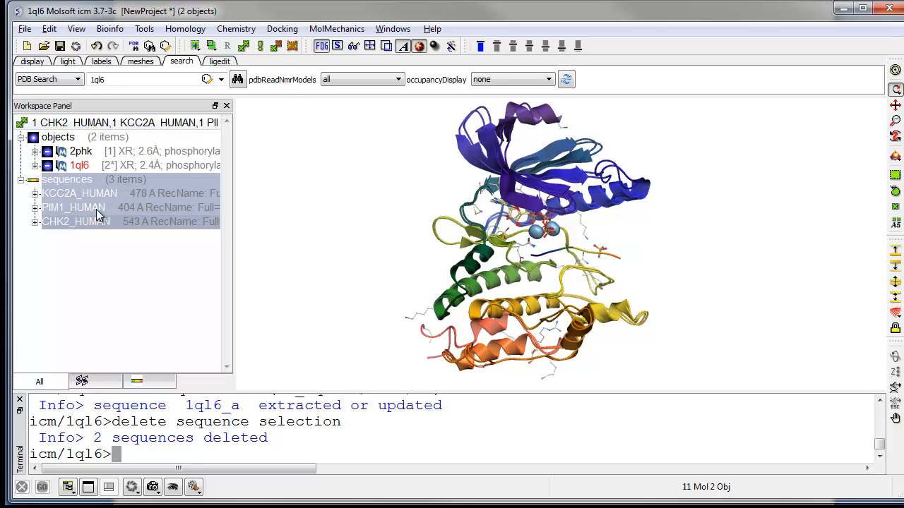
pyautogui.rightClick(91, 208)
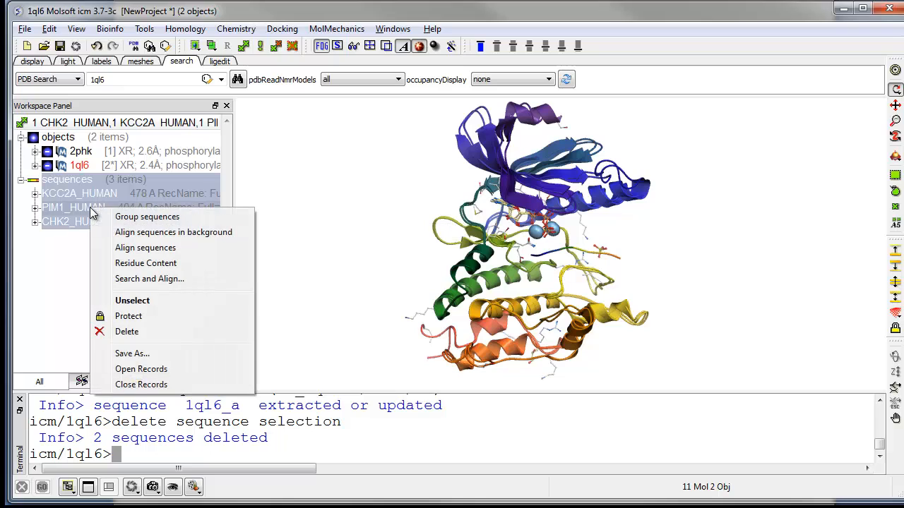
pyautogui.moveTo(146, 262)
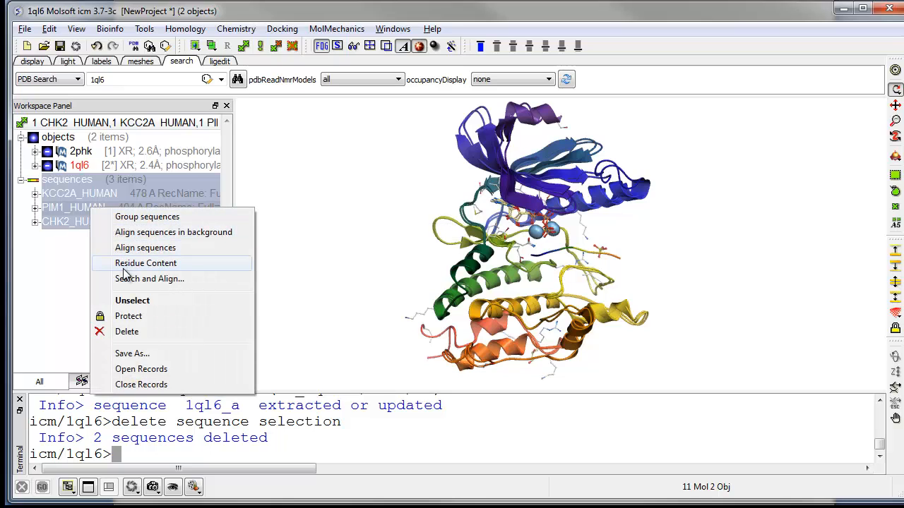
pyautogui.moveTo(146, 248)
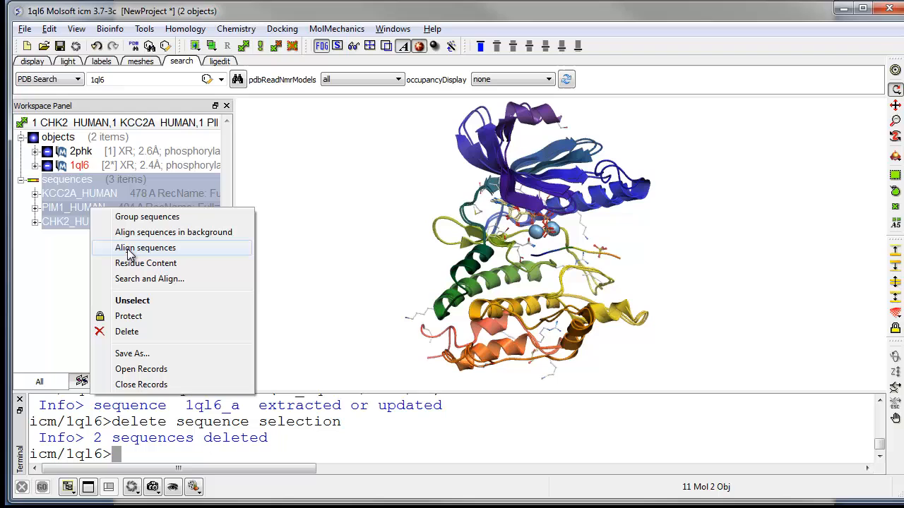
# - Align the three kinase sequences into newAli and scroll through the alignment panel
pyautogui.click(146, 247)
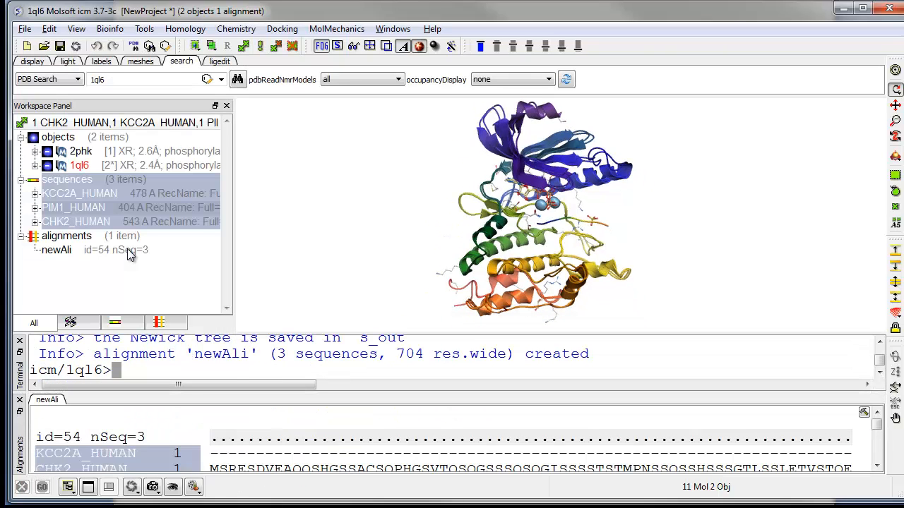
pyautogui.moveTo(25, 346)
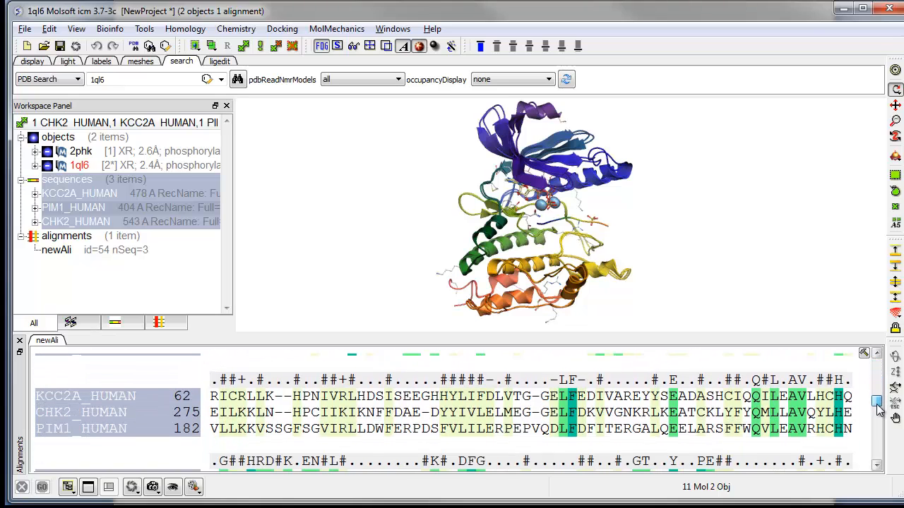
pyautogui.scroll(-3)
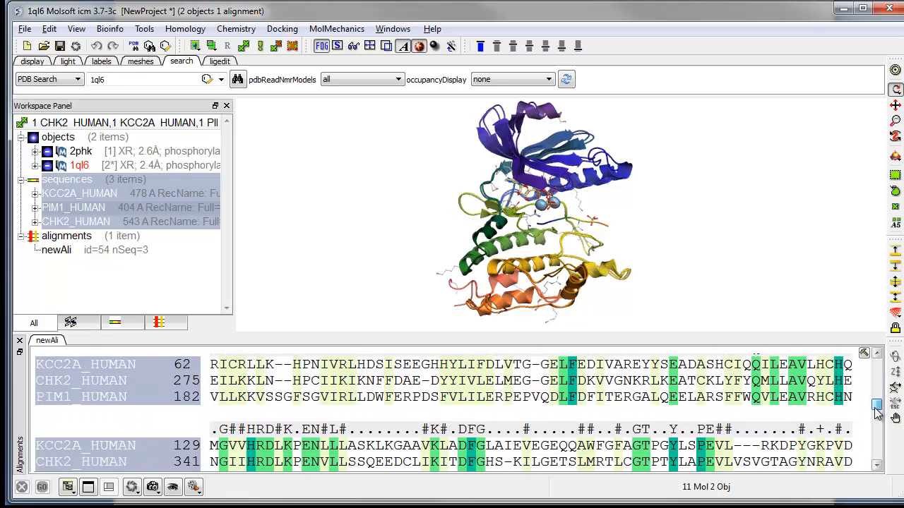
pyautogui.scroll(3)
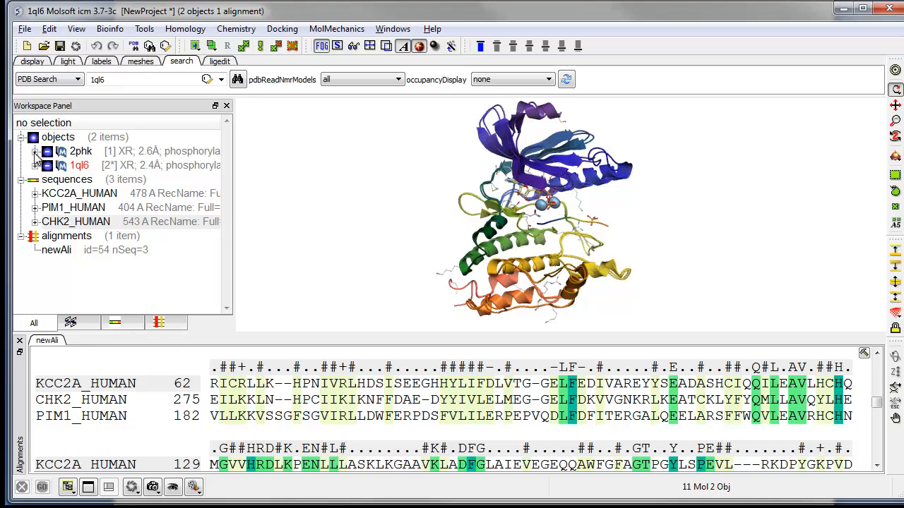
# - Expand 2phk and extract the chain a sequences of 2phk and 1ql6
pyautogui.click(37, 150)
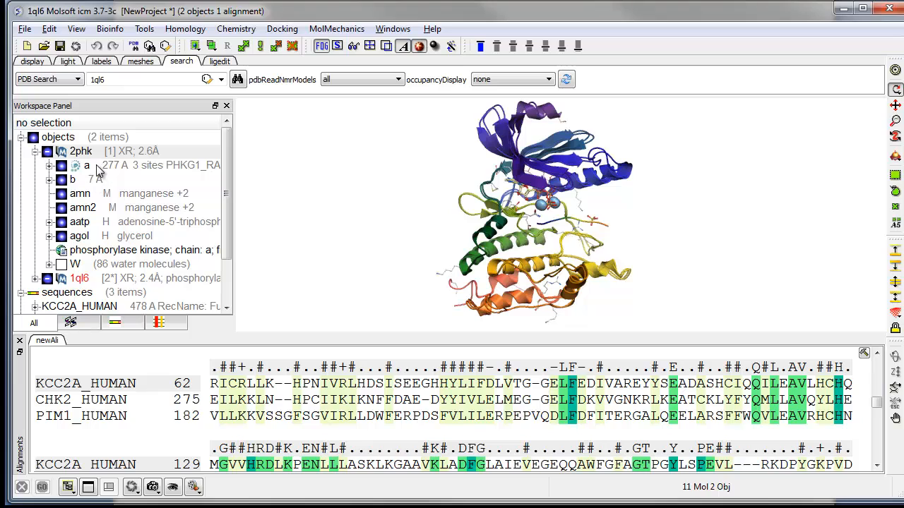
pyautogui.moveTo(93, 168)
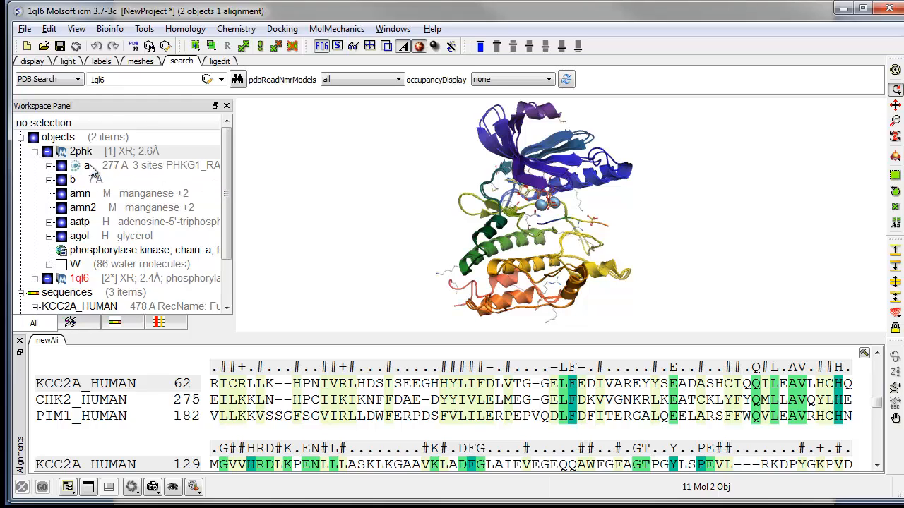
pyautogui.rightClick(86, 165)
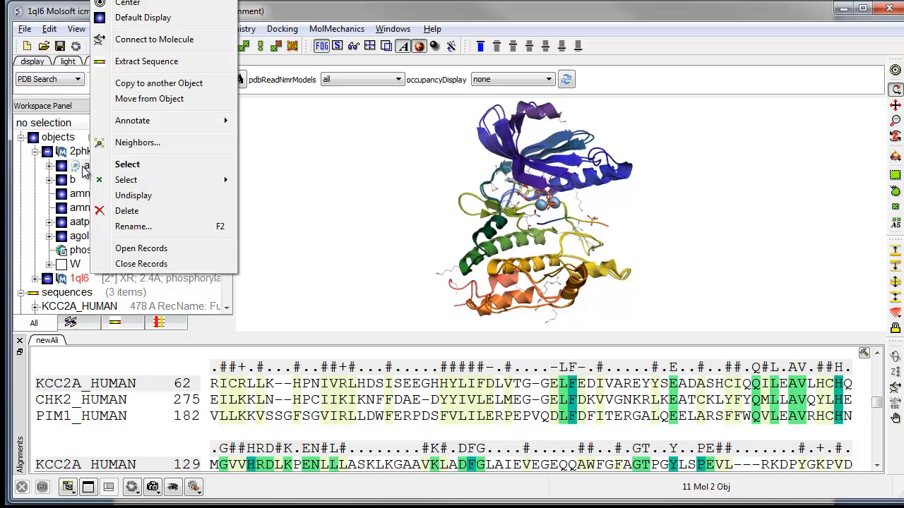
pyautogui.moveTo(127, 164)
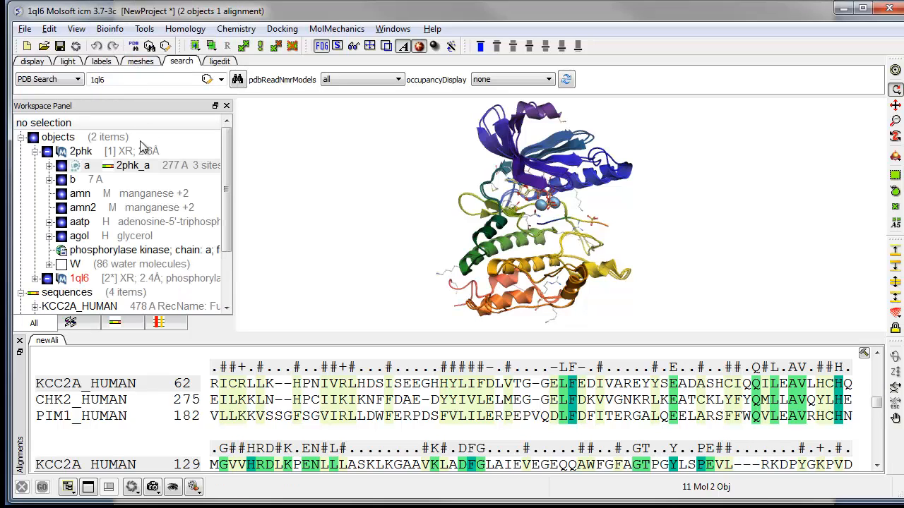
pyautogui.scroll(-3)
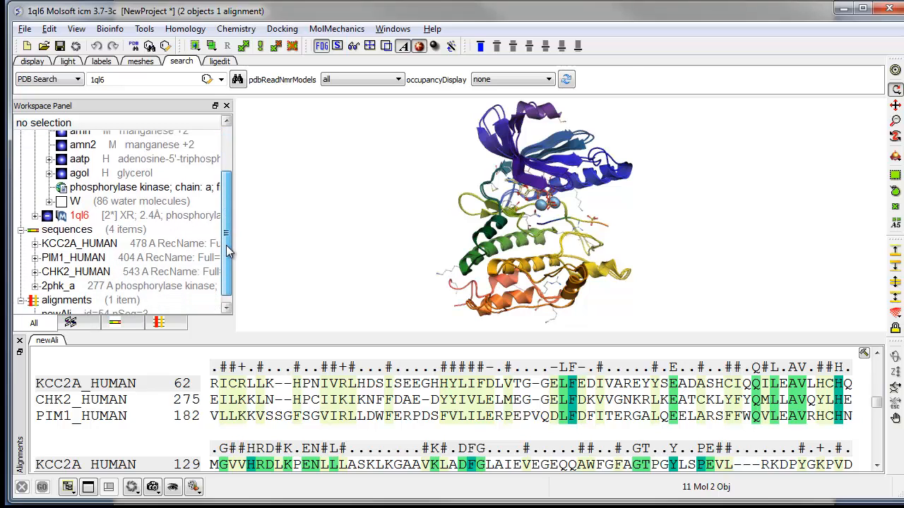
pyautogui.scroll(3)
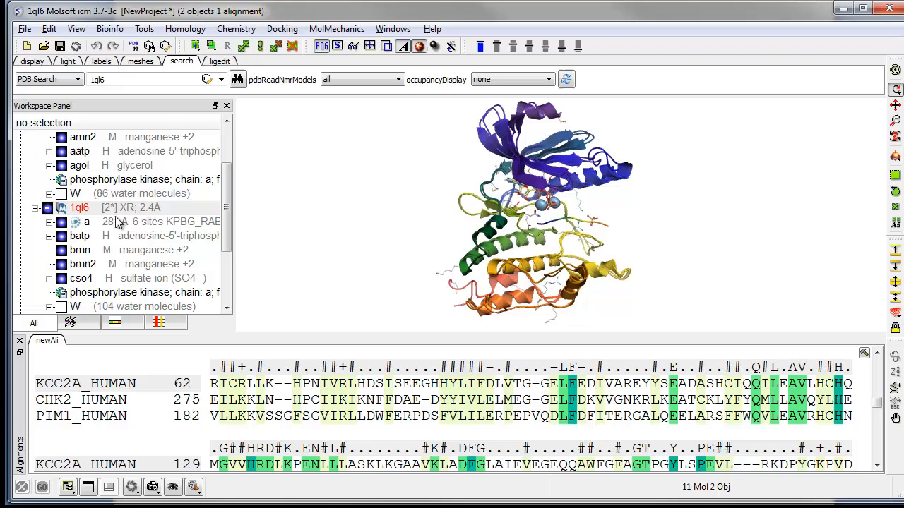
pyautogui.rightClick(80, 207)
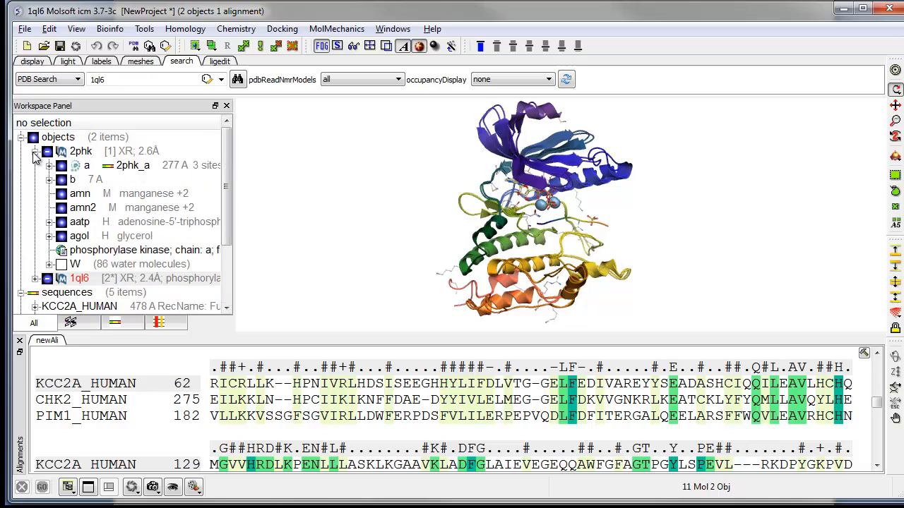
# - Collapse 2phk and select KCC2A_HUMAN's first residue stretch in the alignment panel
pyautogui.click(36, 151)
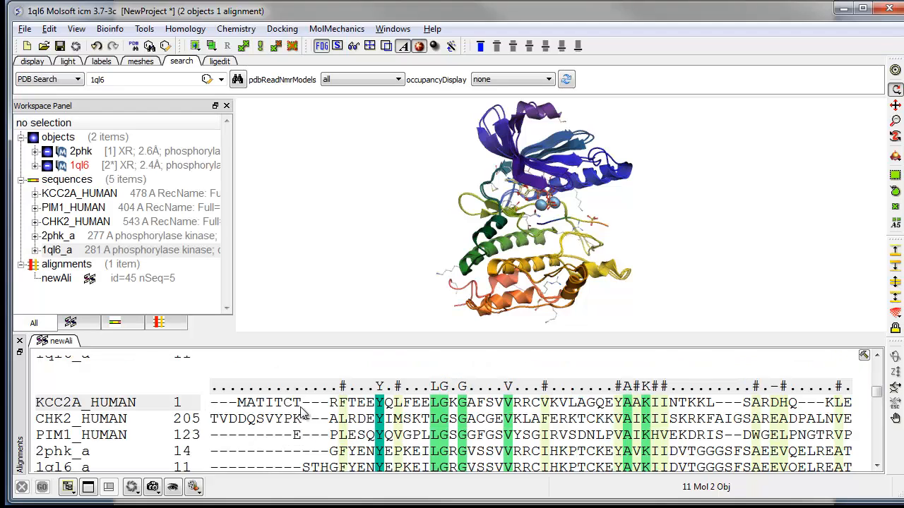
pyautogui.moveTo(346, 377)
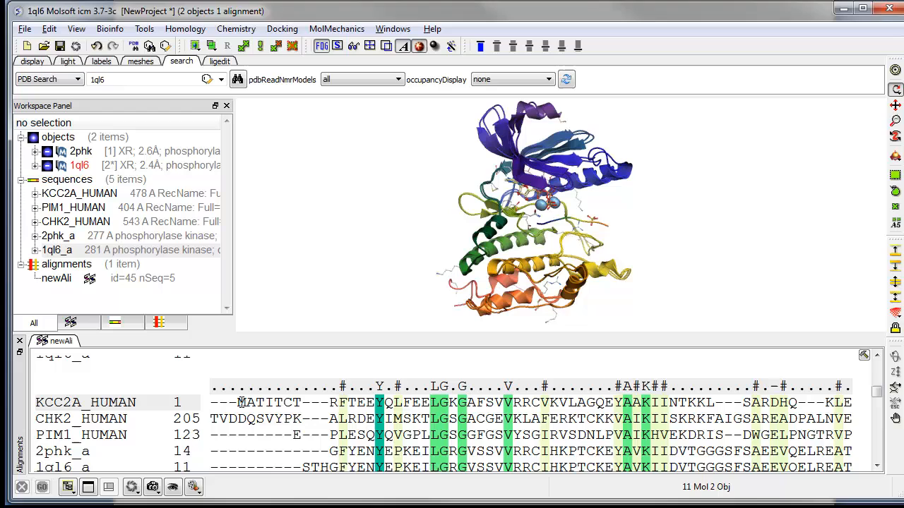
pyautogui.doubleClick(269, 403)
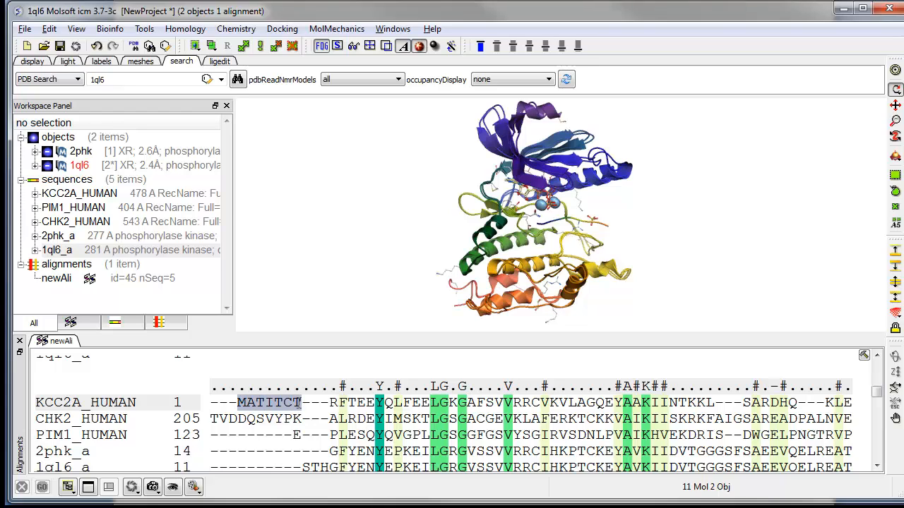